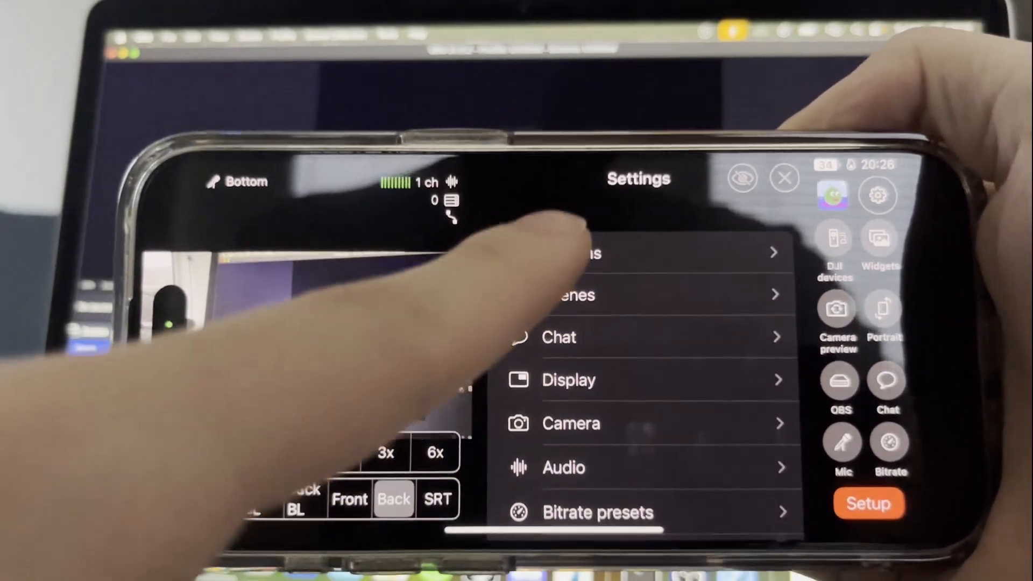
# Start Moblin's Create stream wizard from Streams settings and choose OBS as the platform.
pyautogui.click(580, 251)
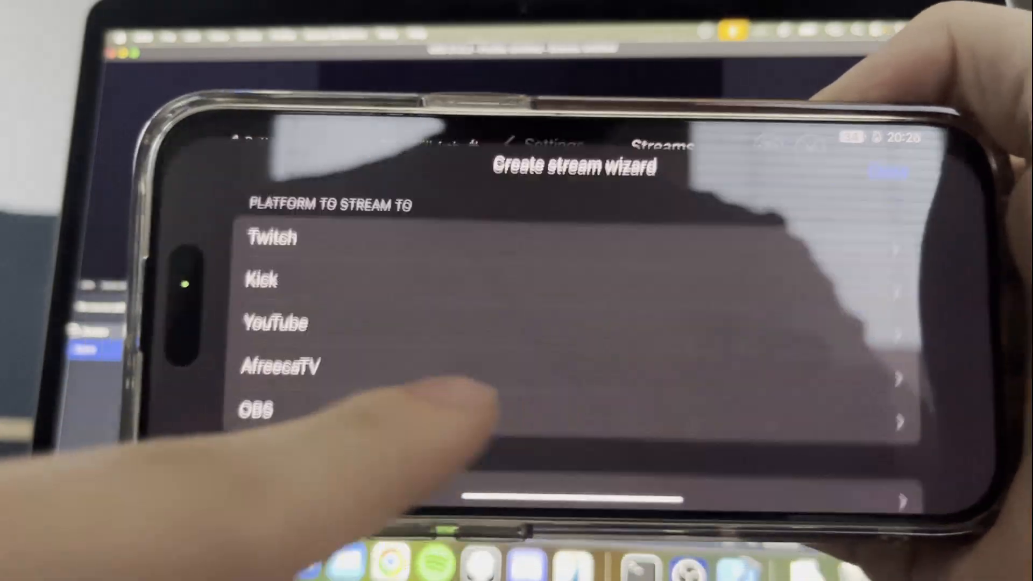
pyautogui.click(256, 409)
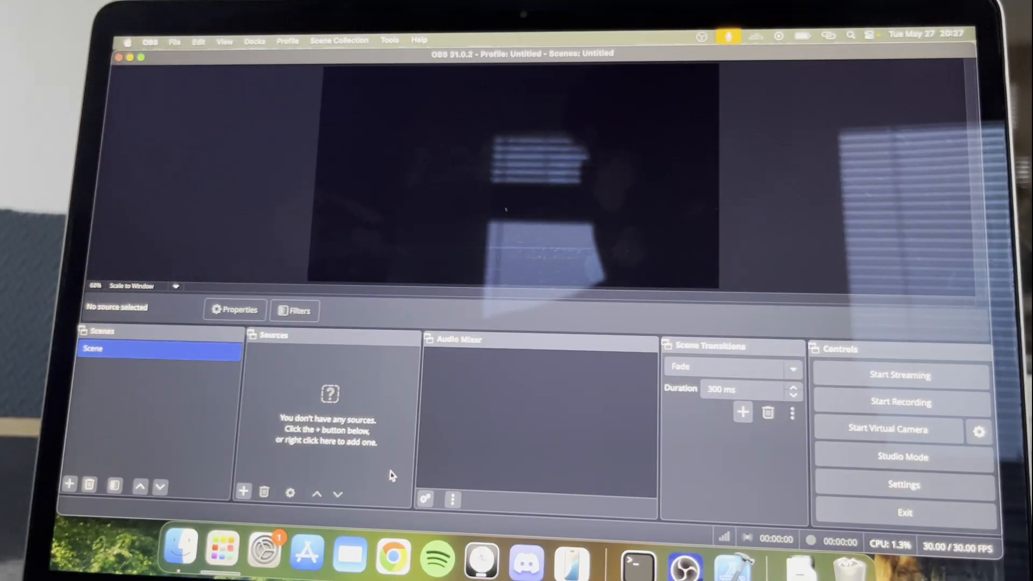
pyautogui.moveTo(369, 95)
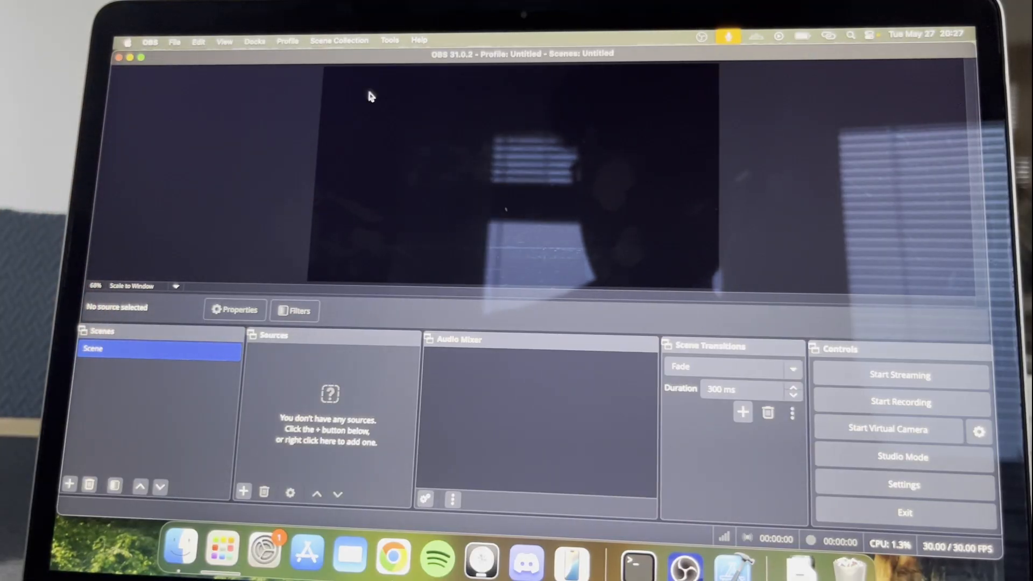
# Show the WebSocket connect info with server IP, port 4455 and the connection QR code.
pyautogui.click(389, 39)
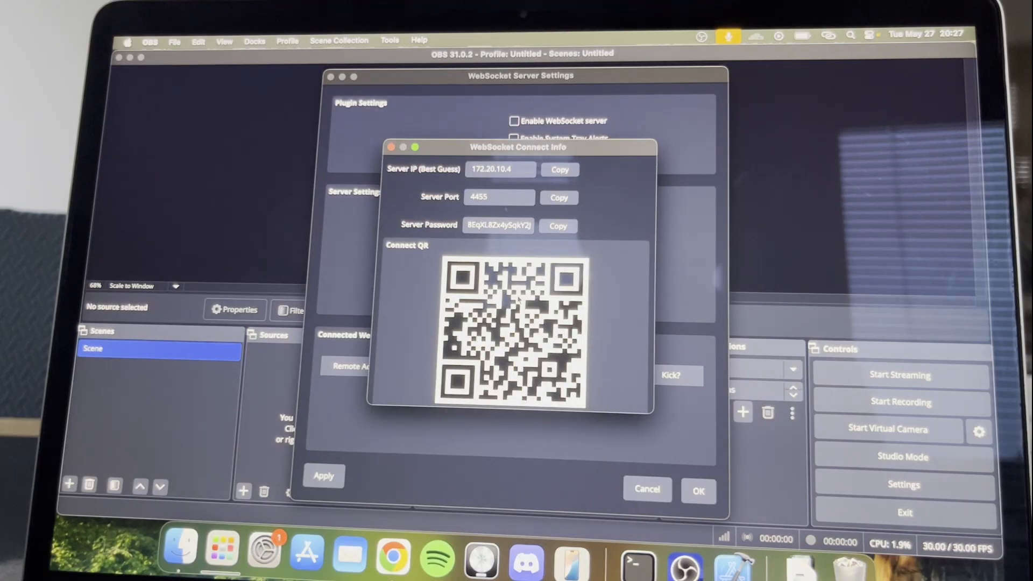
pyautogui.click(499, 169)
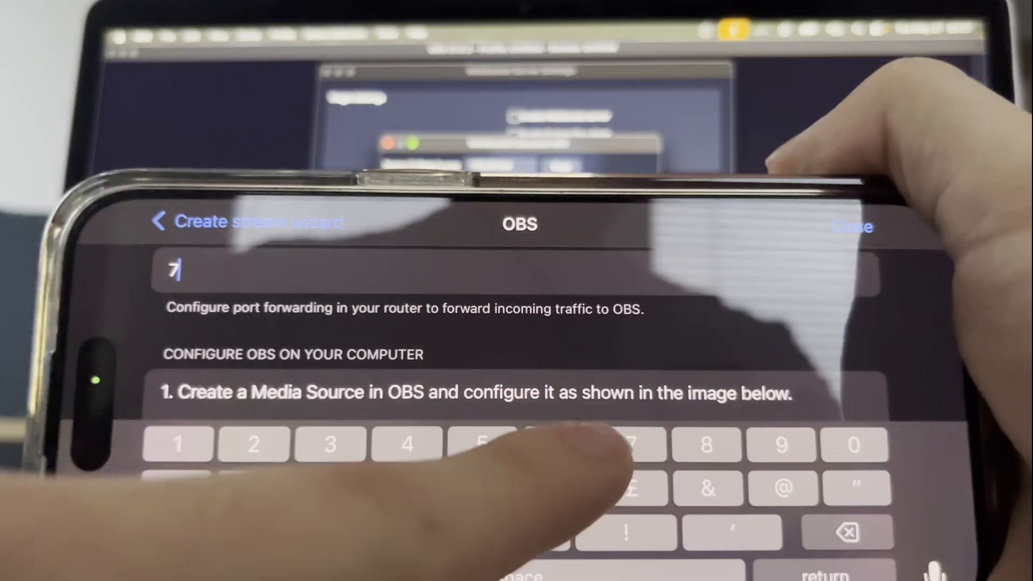
# Enter port 7654 in Moblin's OBS wizard and continue to the next step.
pyautogui.write('654')
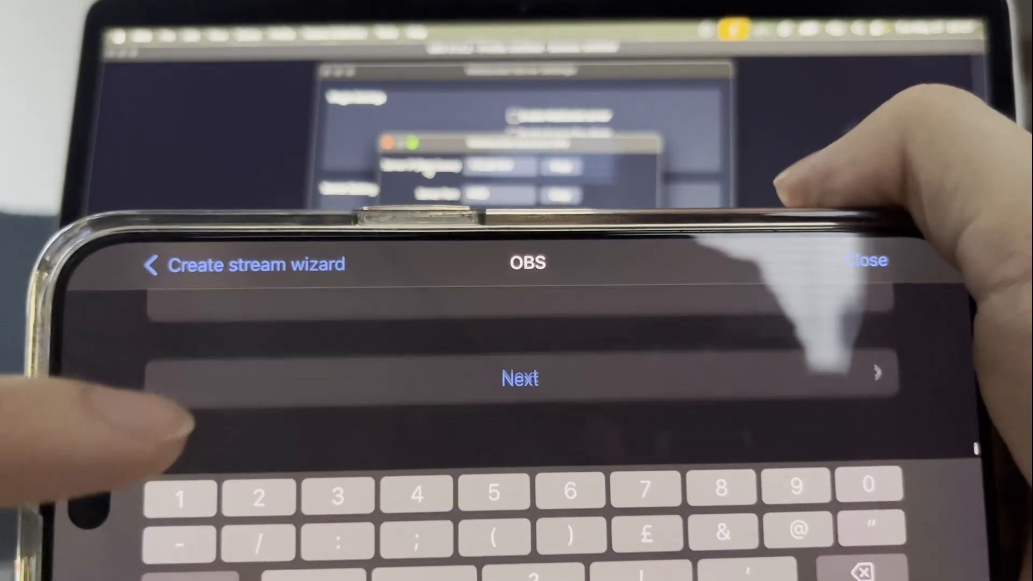
pyautogui.click(521, 378)
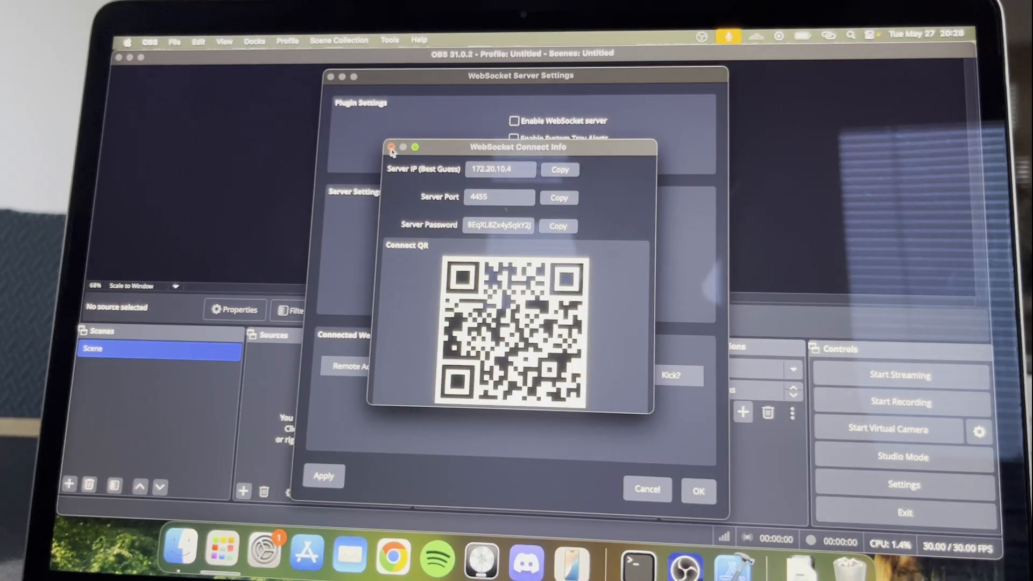
# Close the connect info and begin adding a new Media Source to the scene.
pyautogui.click(392, 147)
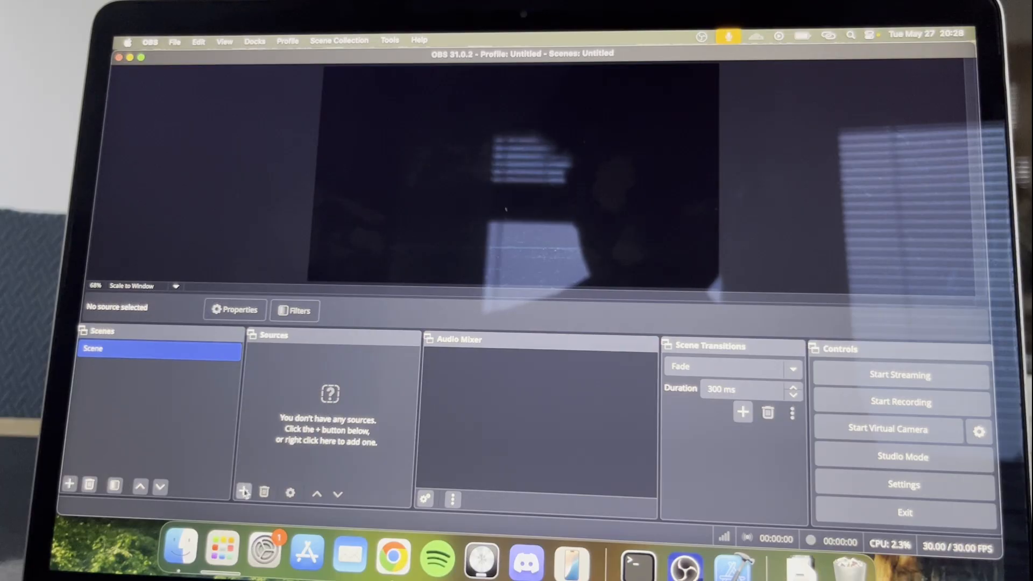
pyautogui.click(242, 490)
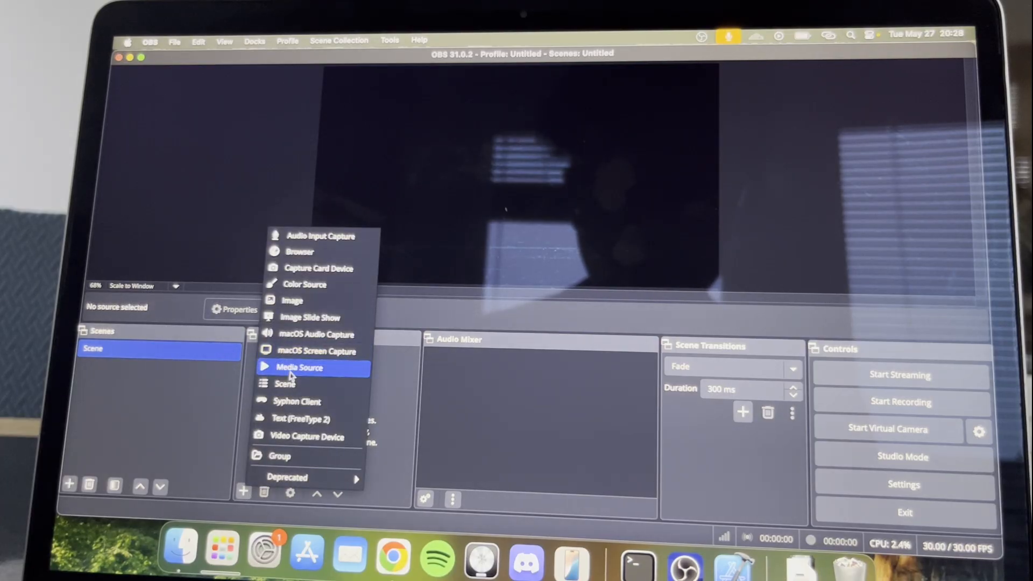
pyautogui.click(301, 367)
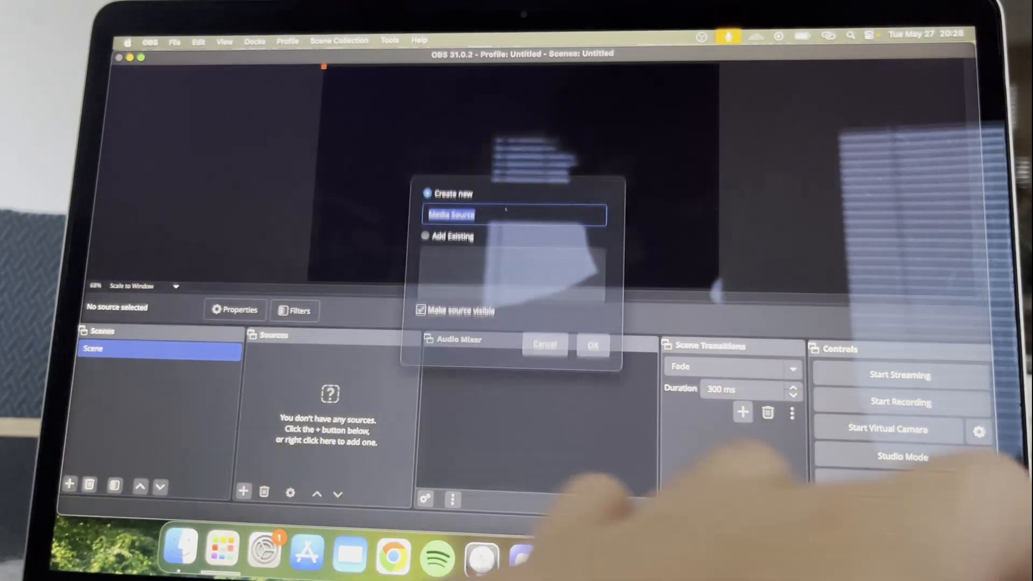
# Configure the Media Source as non-local input srt://0.0.0.0:7654?mode=listener with format mpegts.
pyautogui.click(591, 344)
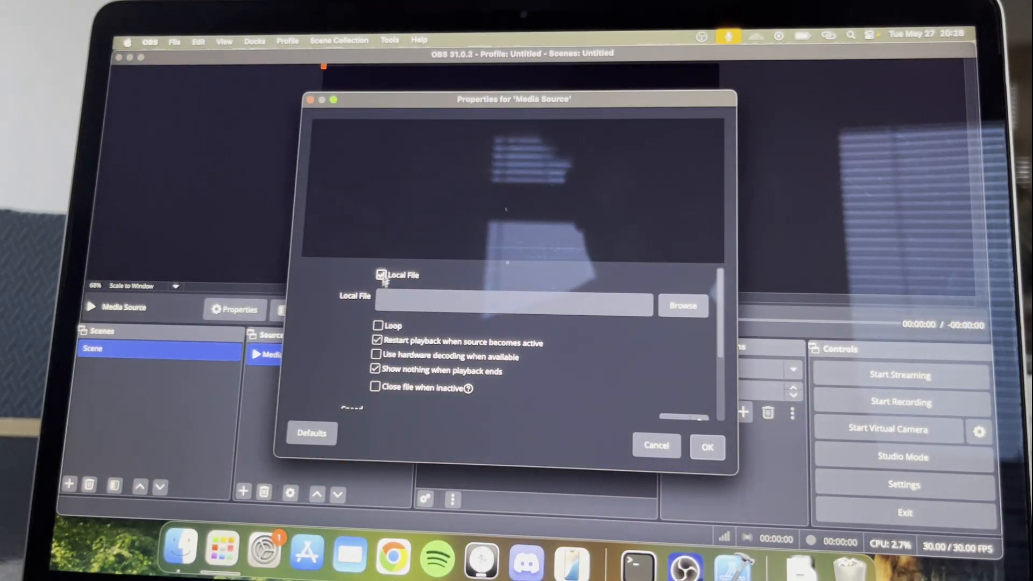
pyautogui.click(379, 274)
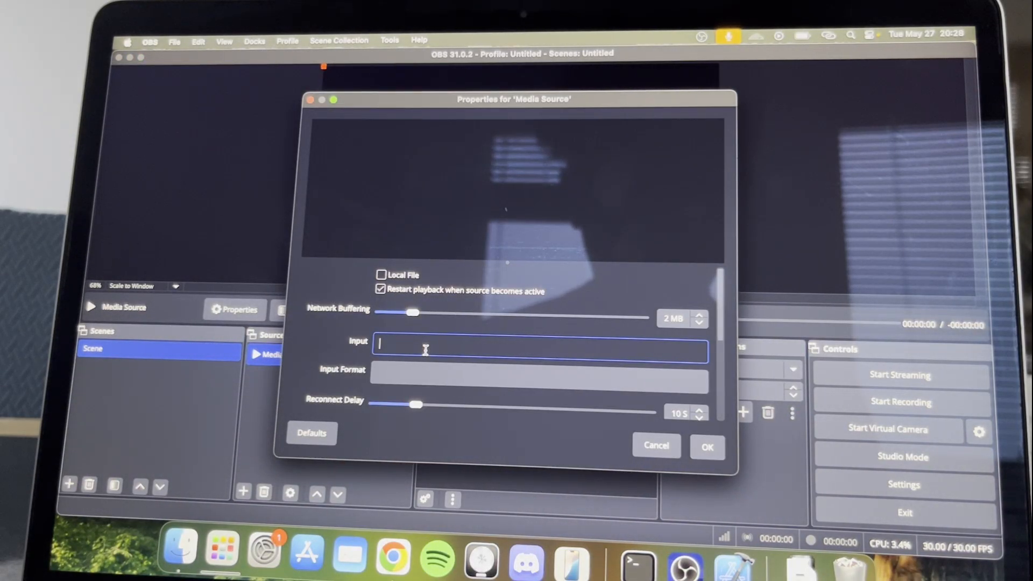
pyautogui.write('srt://0.0.0.0:7654?mode=listener')
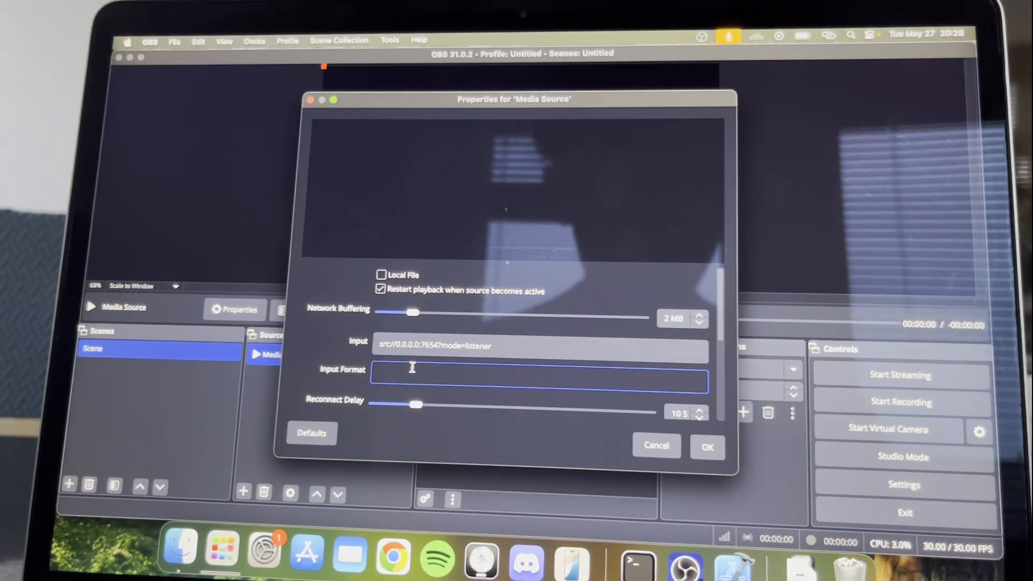
pyautogui.write('m')
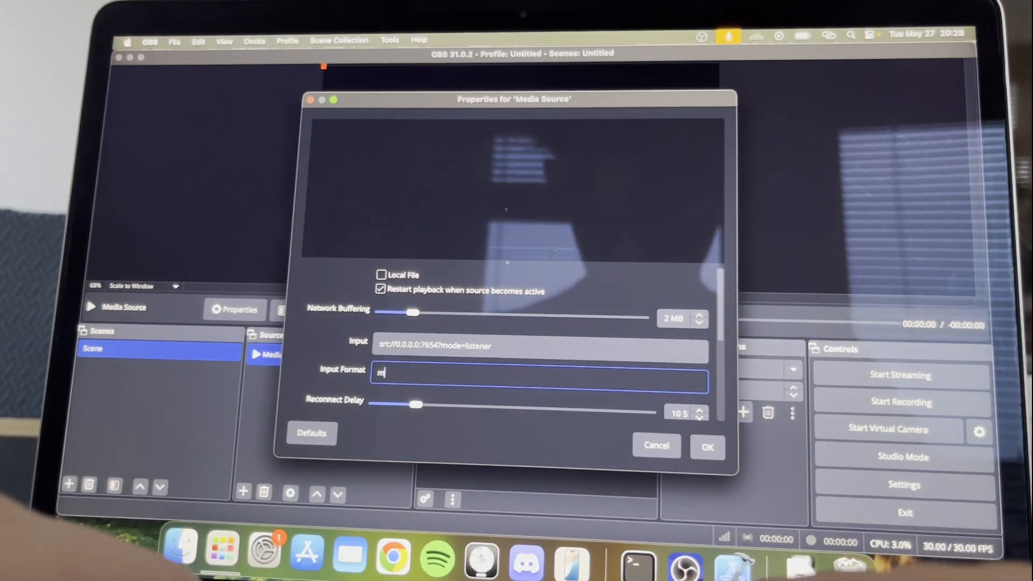
pyautogui.write('pegts')
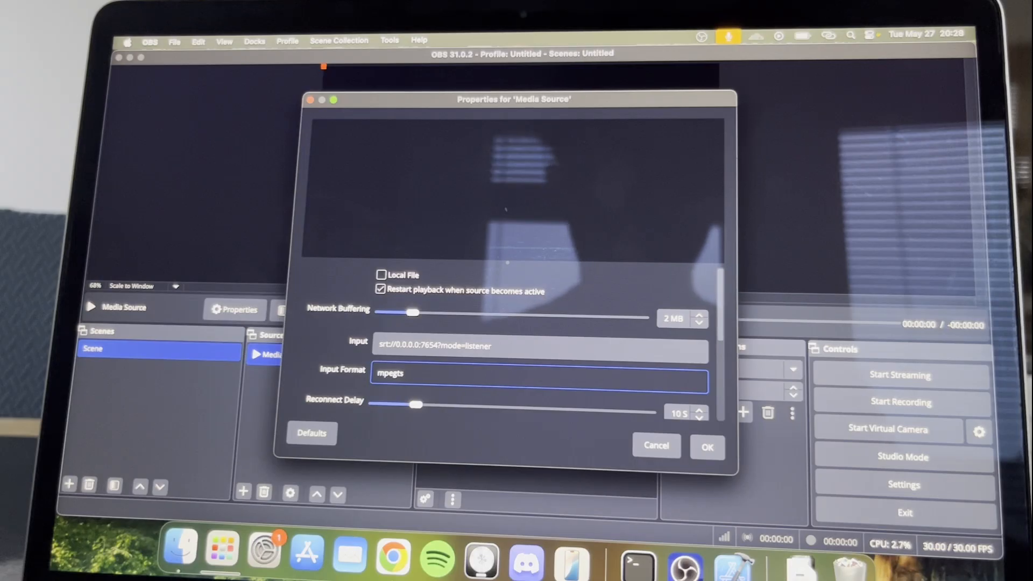
pyautogui.click(707, 446)
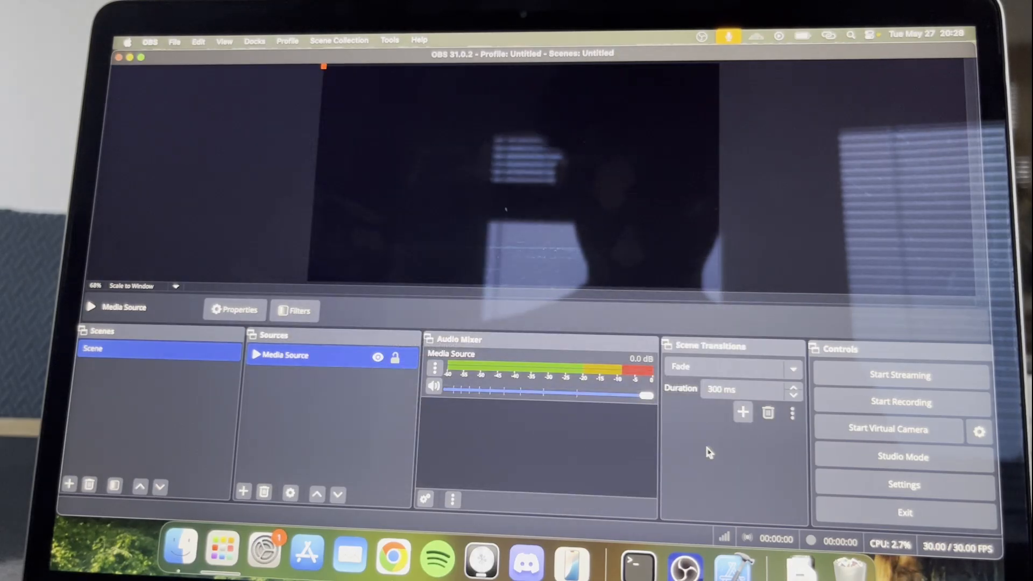